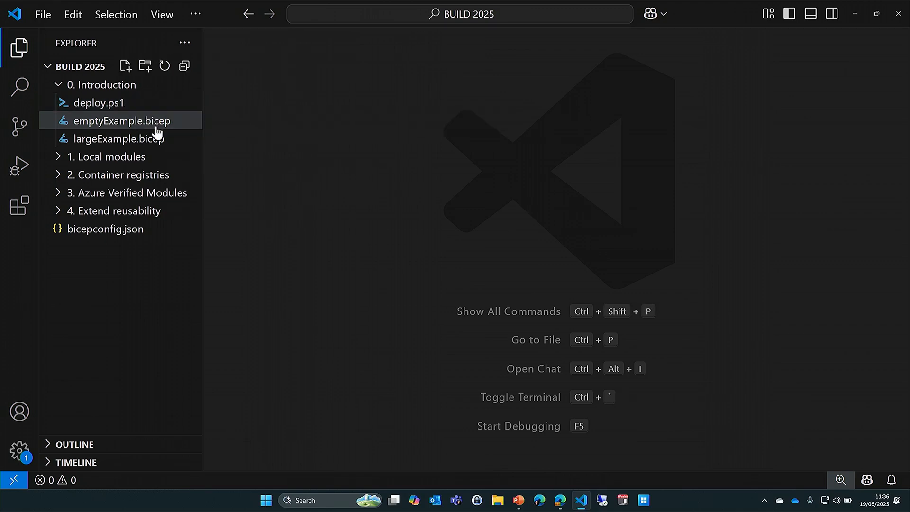
- In emptyExample.bicep, draft storage account 'sa' (Microsoft.Storage/storageAccounts@2024-01-01) with required properties
double_click(122, 121)
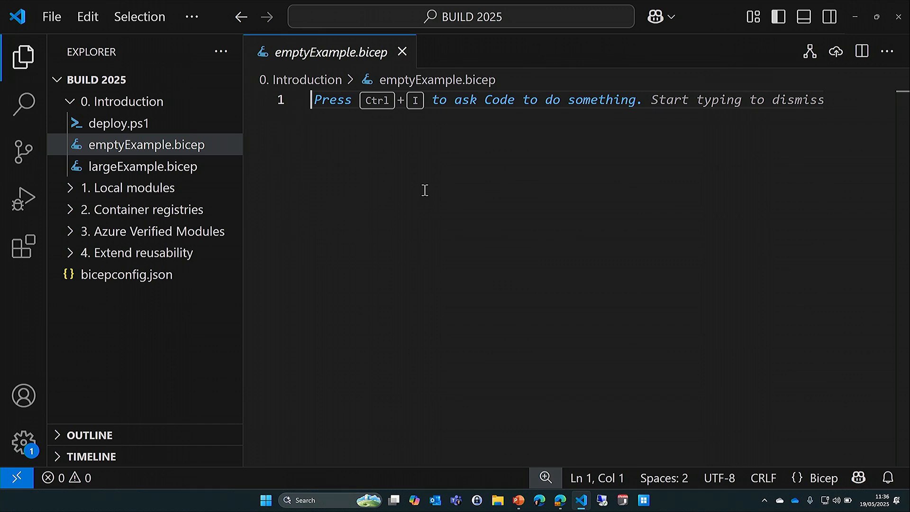
text(resource)
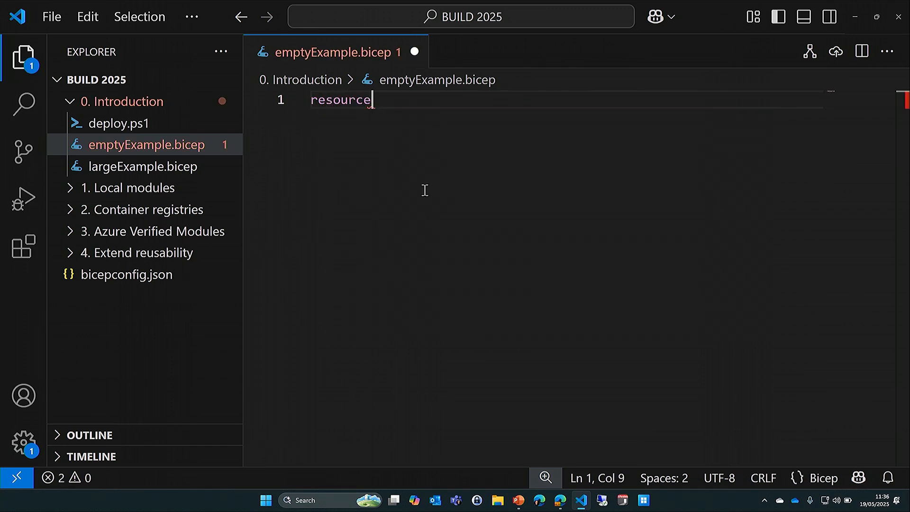
text(sa)
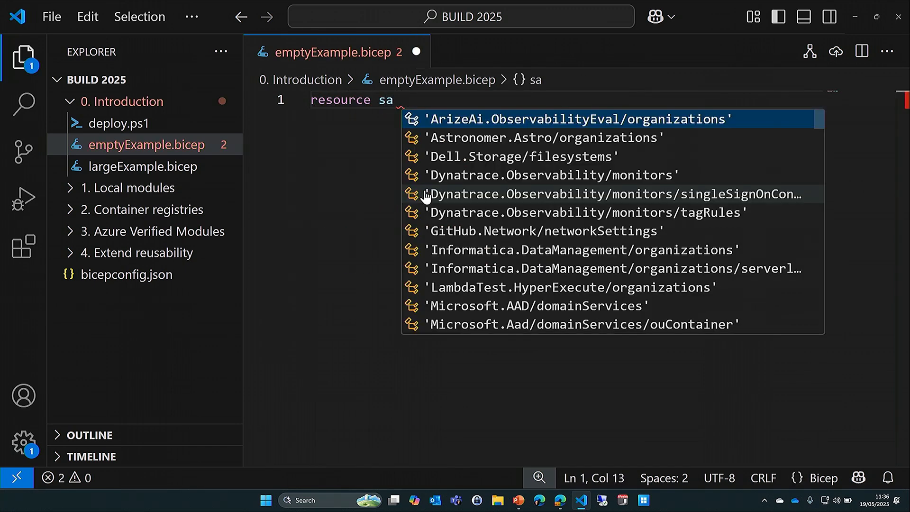
text(storageAccounts@')
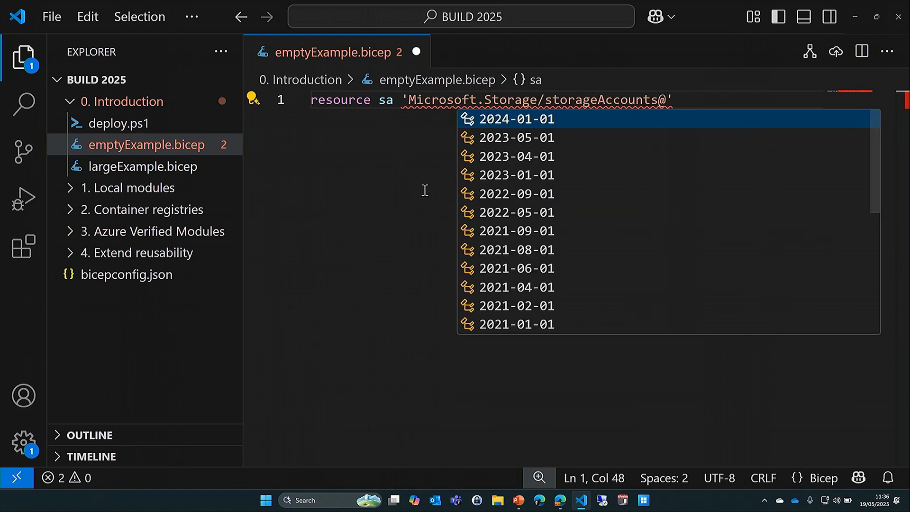
click(515, 119)
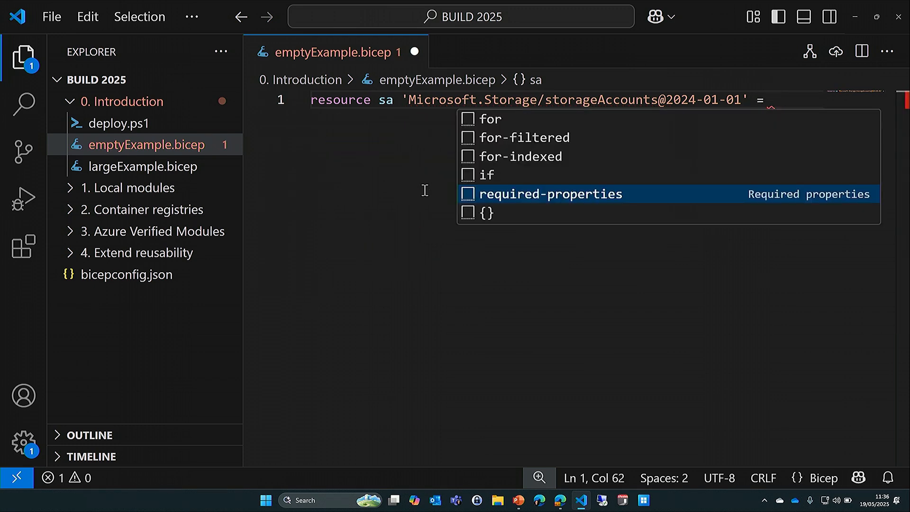
click(549, 193)
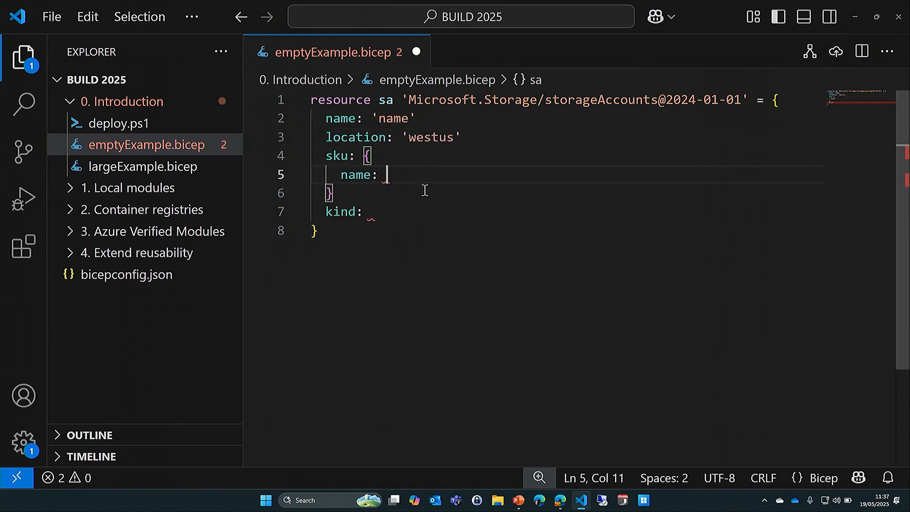
click(383, 175)
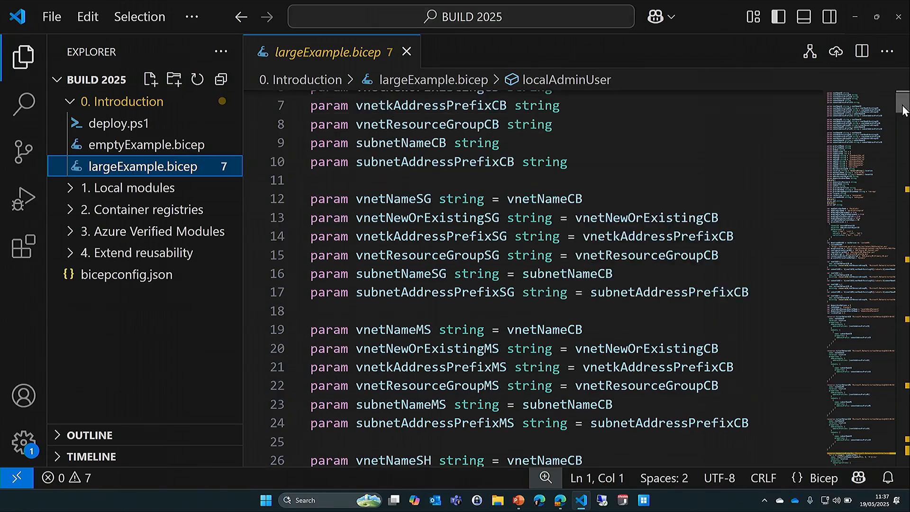
- Skim largeExample.bicep and visualize its resource dependency graph, then close the visualizer
scroll(down, 3)
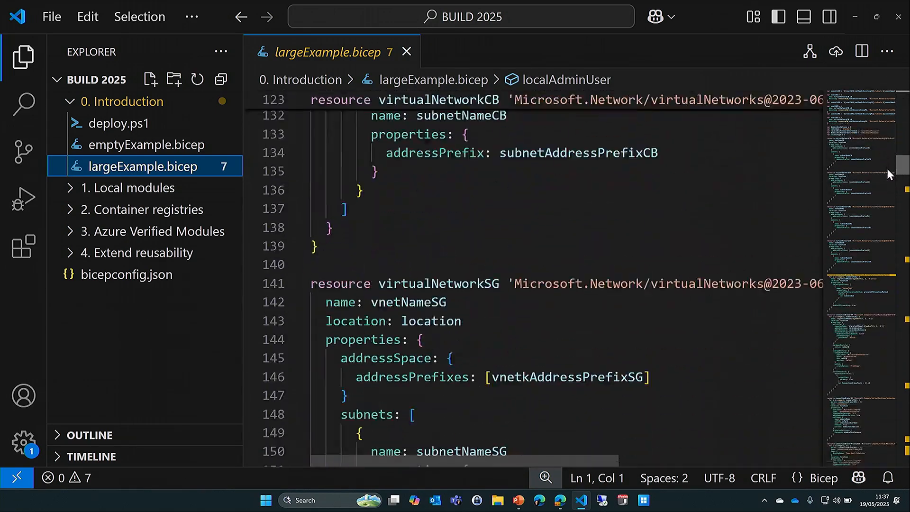
scroll(up, 3)
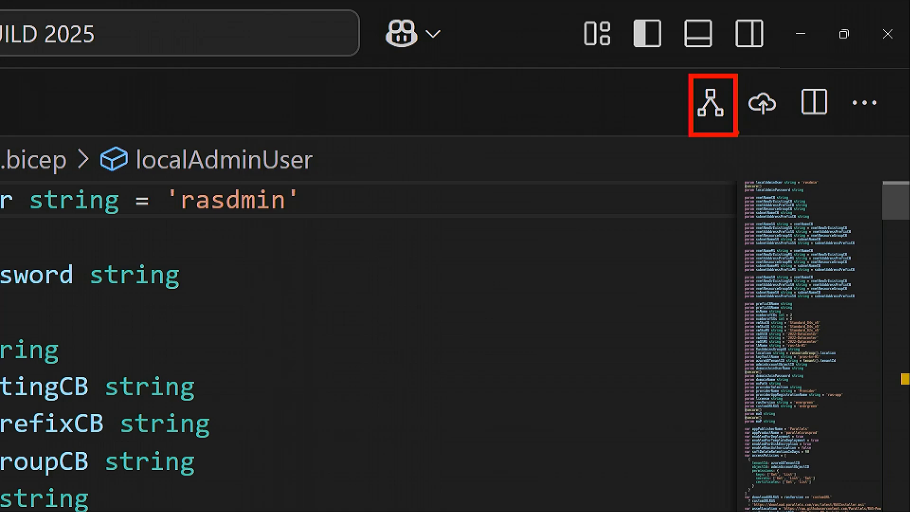
click(715, 103)
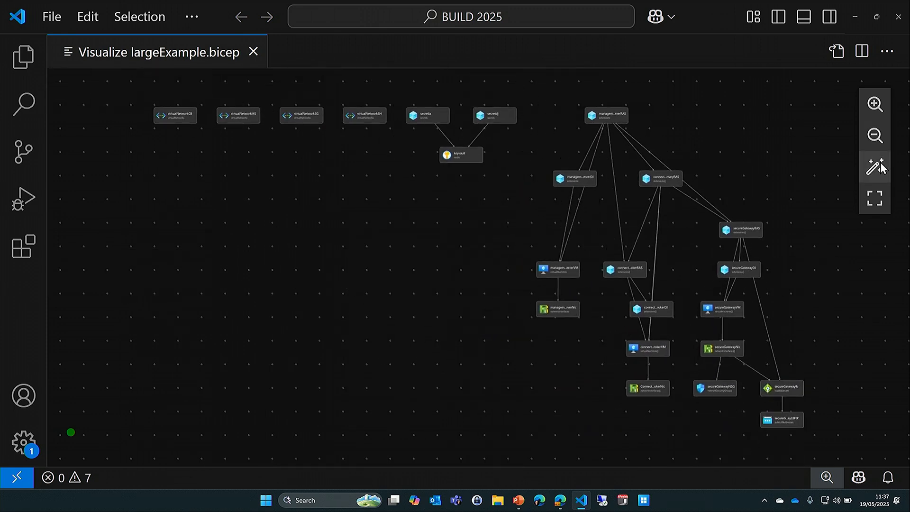
mouse_move(186, 63)
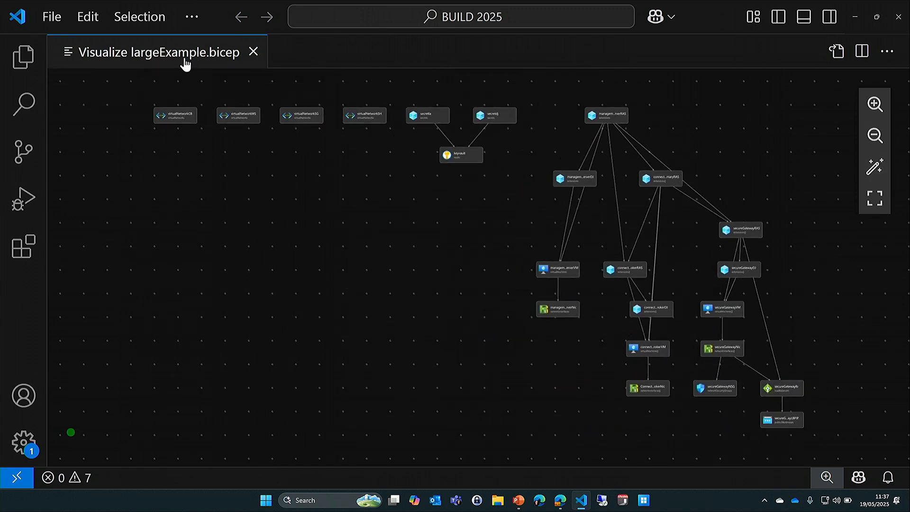
click(23, 56)
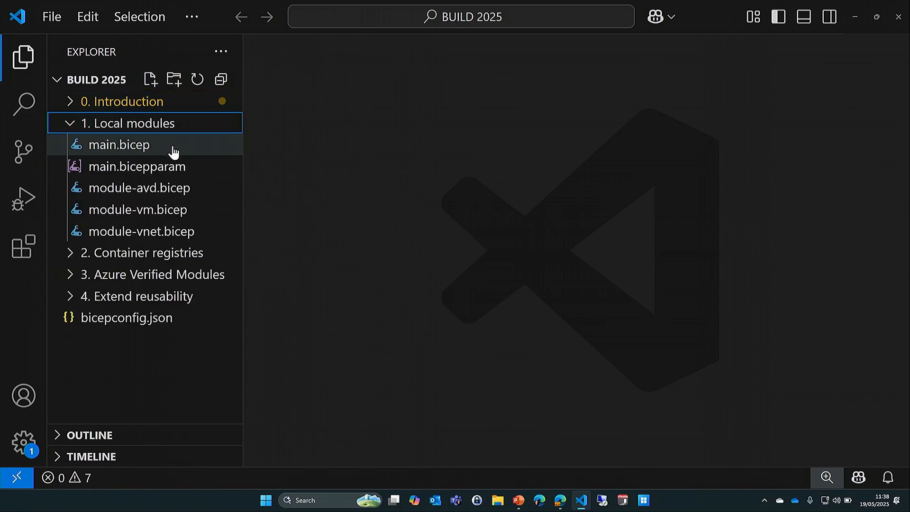
- Read the resource group and local vnet module in main.bicep, then close the file
double_click(119, 145)
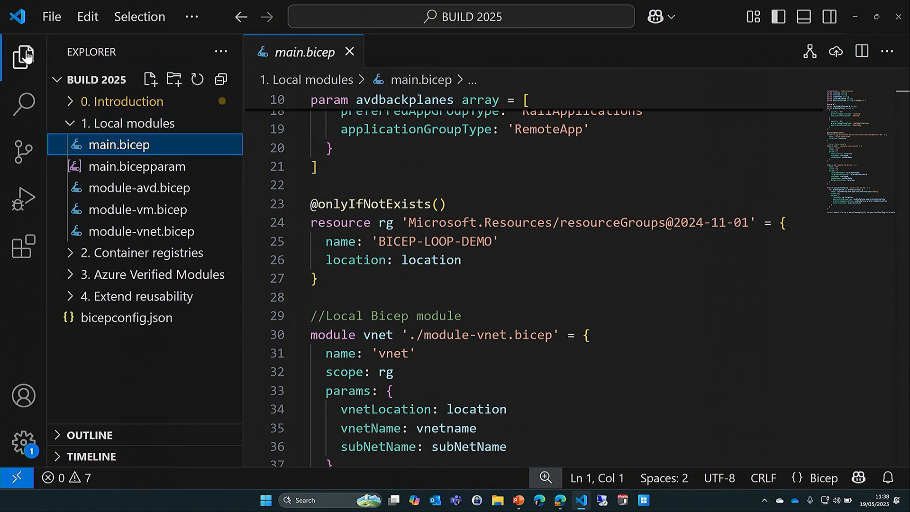
click(543, 478)
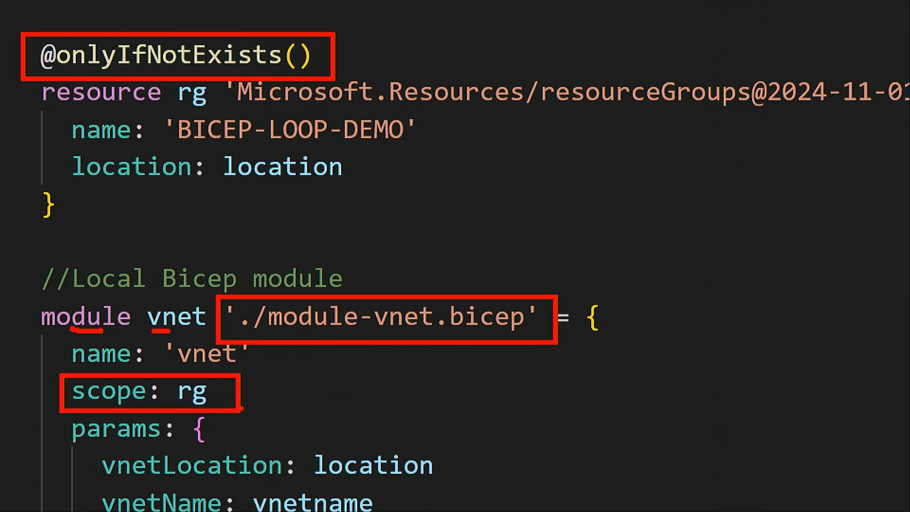
drag(412, 398, 493, 143)
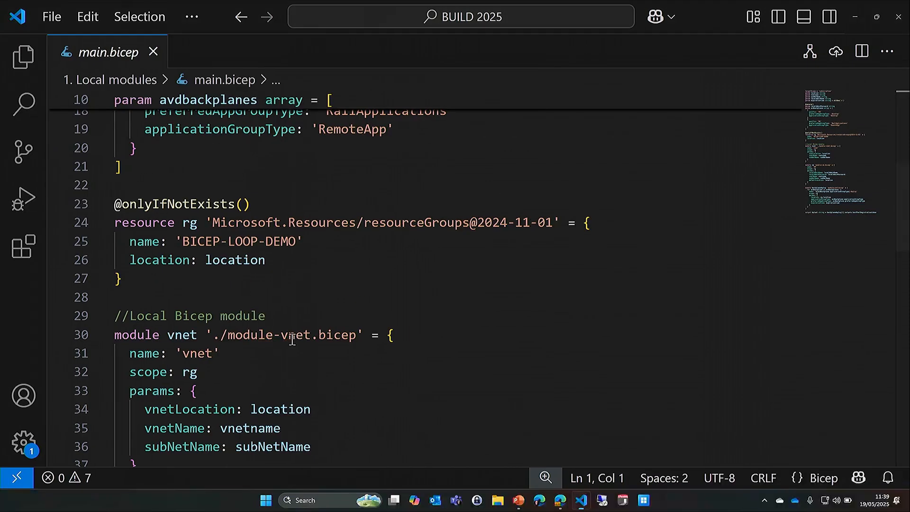
click(153, 52)
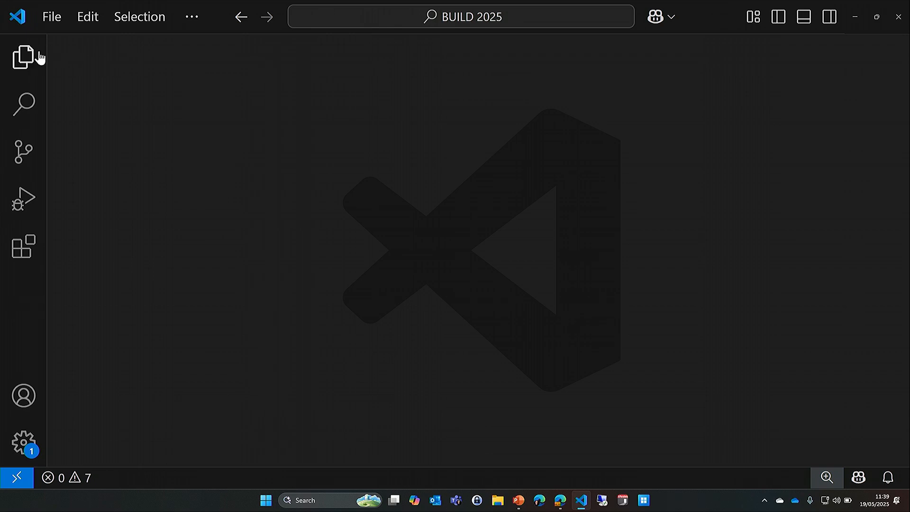
- Open the Container registries main.bicep and publish_to_acr.ps1 with its az bicep publish commands
click(24, 56)
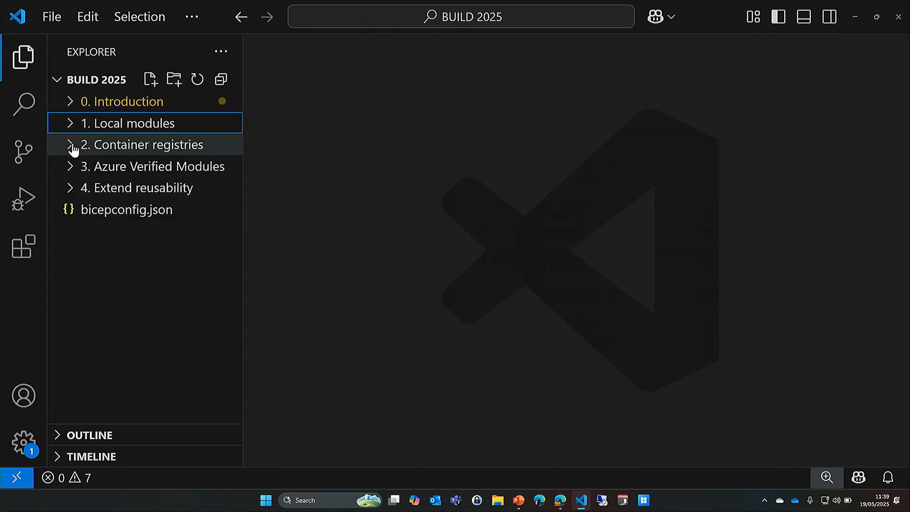
click(142, 145)
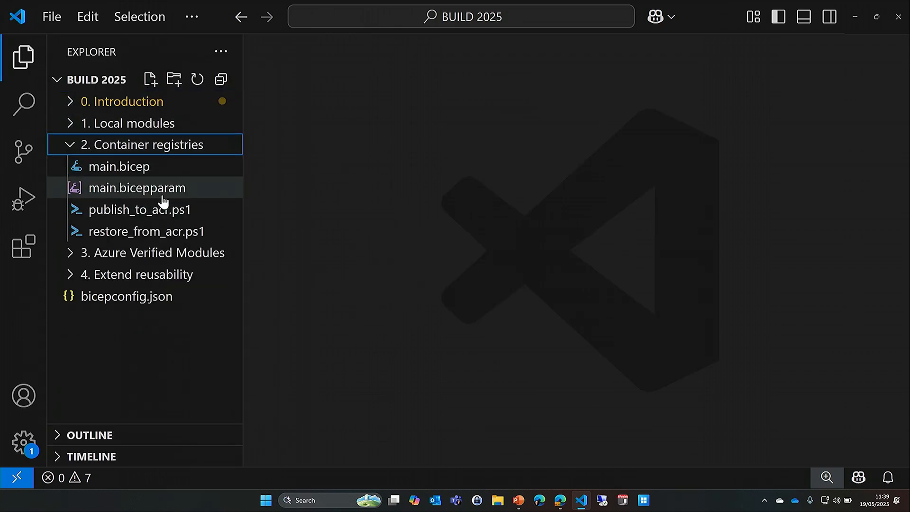
double_click(119, 165)
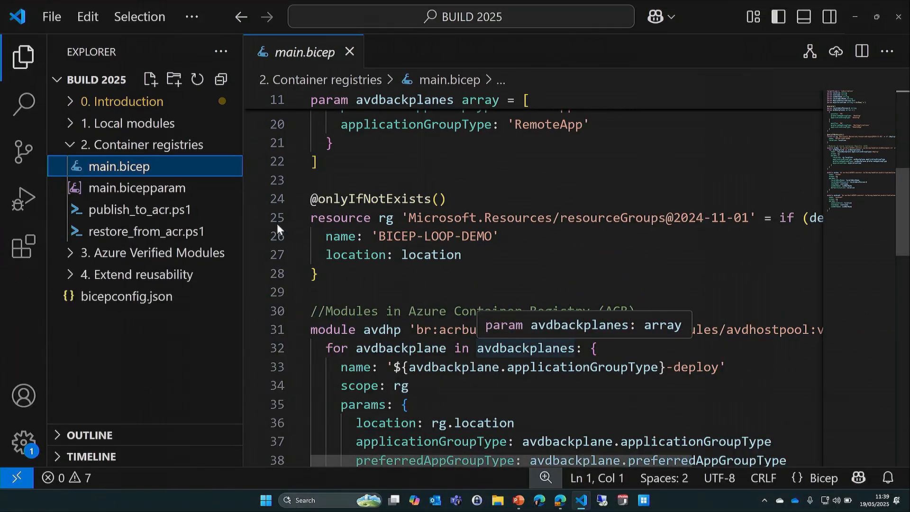
click(140, 209)
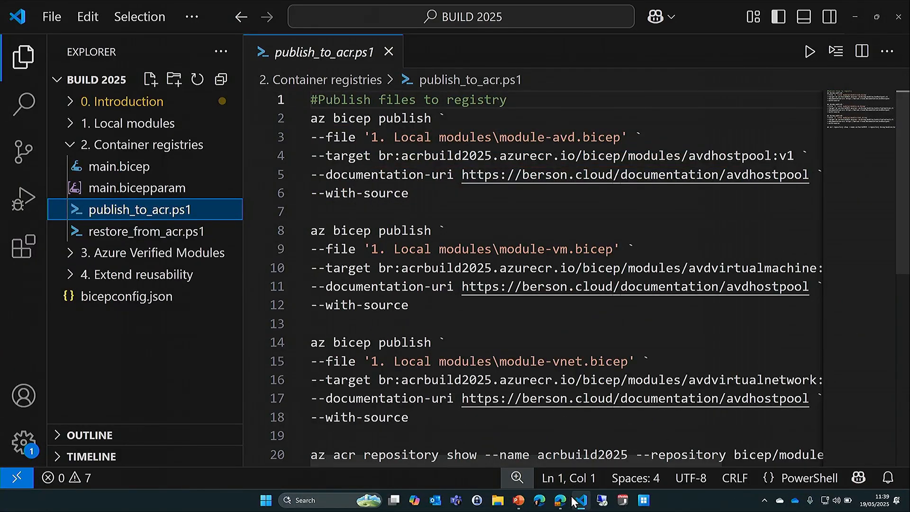
- Check acrbuild2025's avdhostpool v1 tag and RG_BUILD_2025_ACR access control in the portal
click(558, 499)
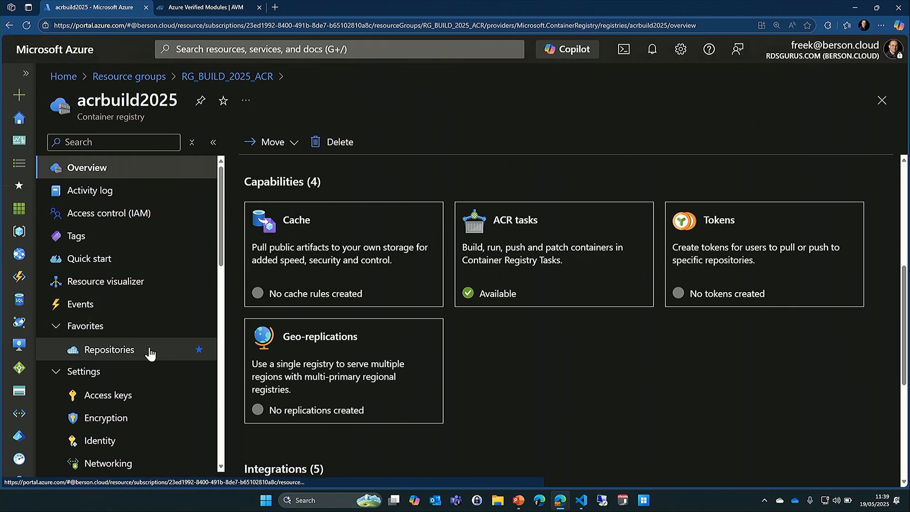
click(109, 349)
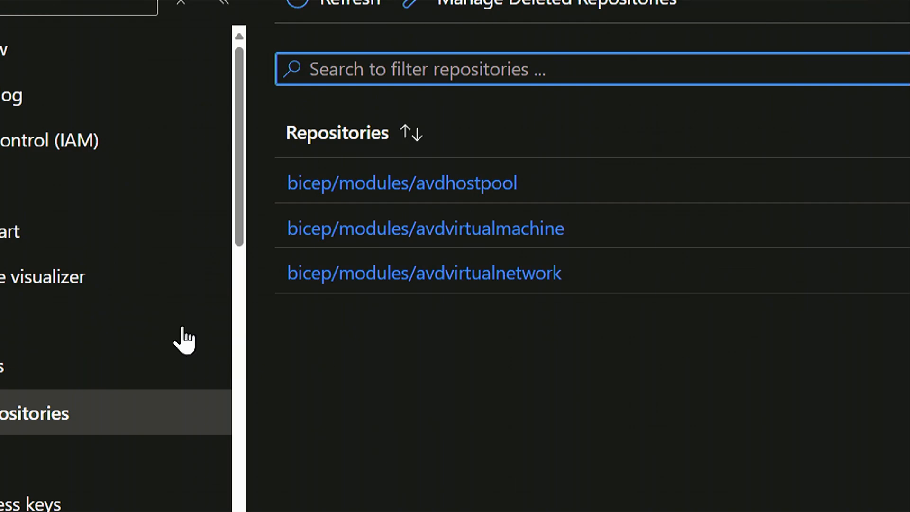
click(402, 182)
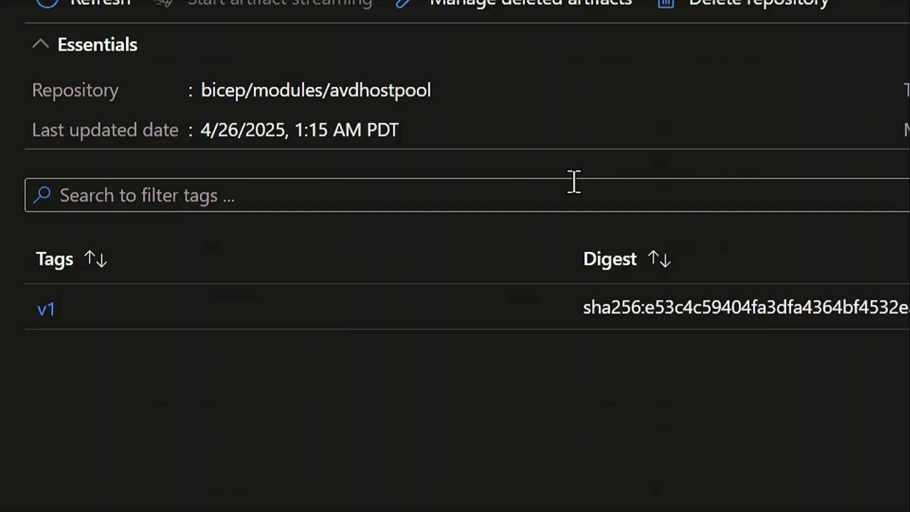
mouse_move(302, 347)
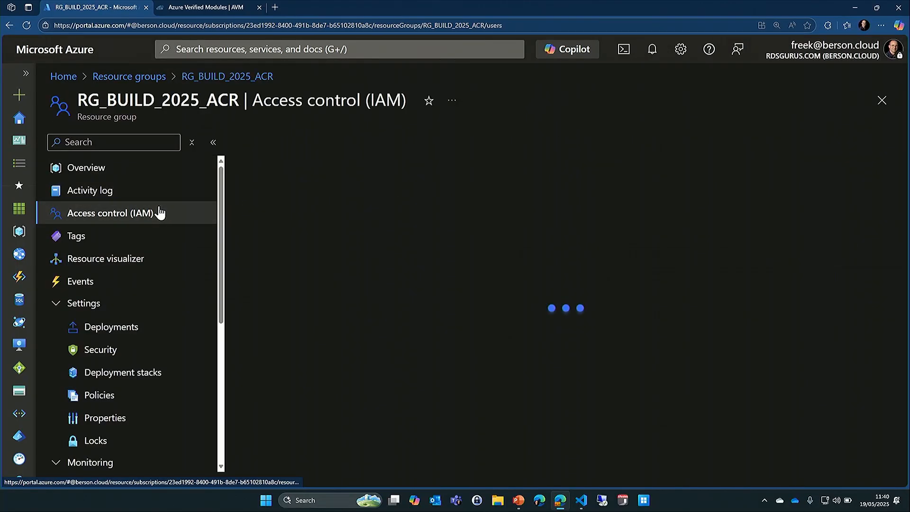
click(111, 212)
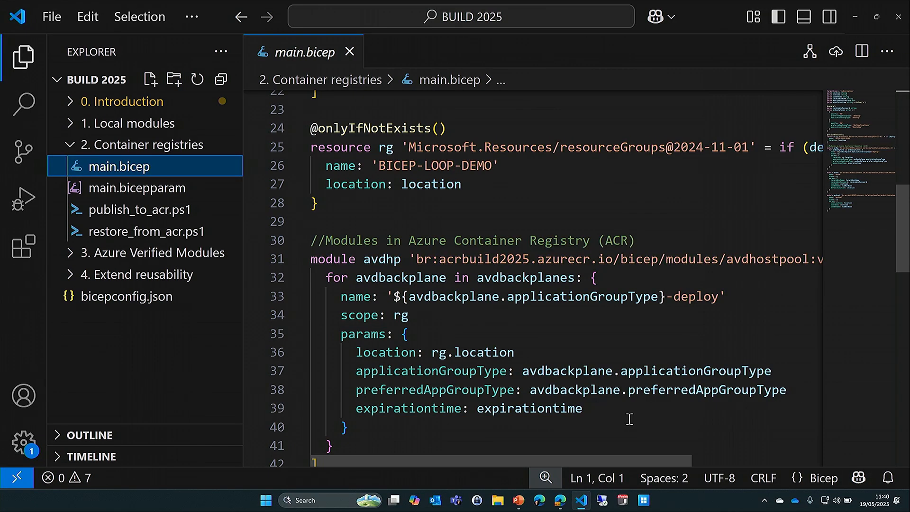
- Open the AVM main.bicep with the ai-platform baseline module, then switch to the AVM site
click(349, 52)
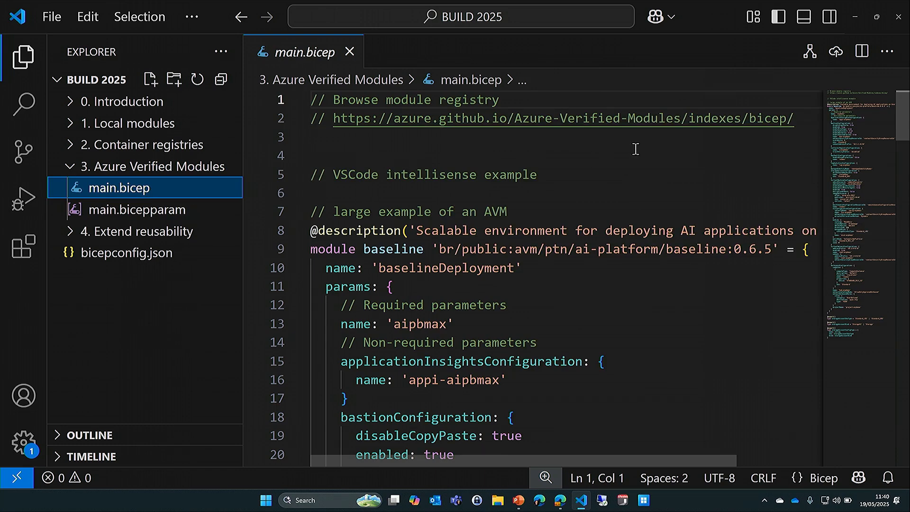
key(alt+tab)
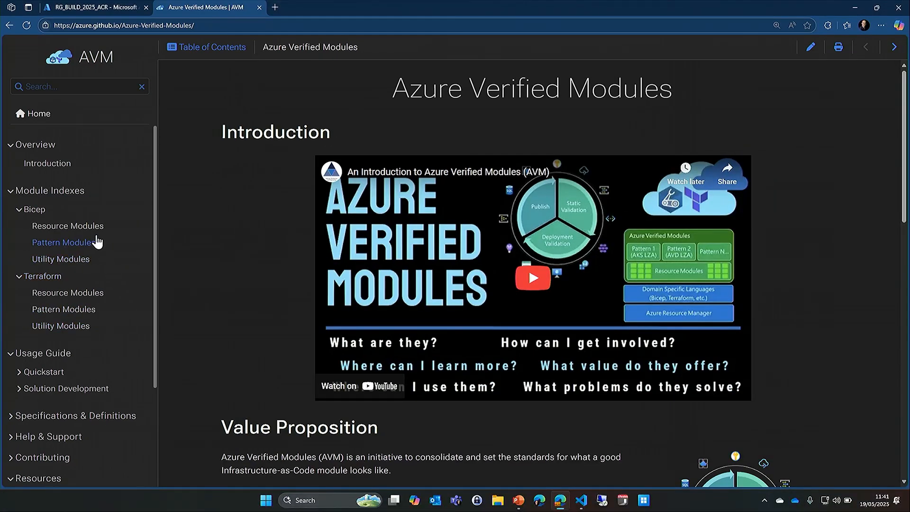
- Find avm/res/compute/gallery in the resource module index and expand its JSON parameters example
click(67, 225)
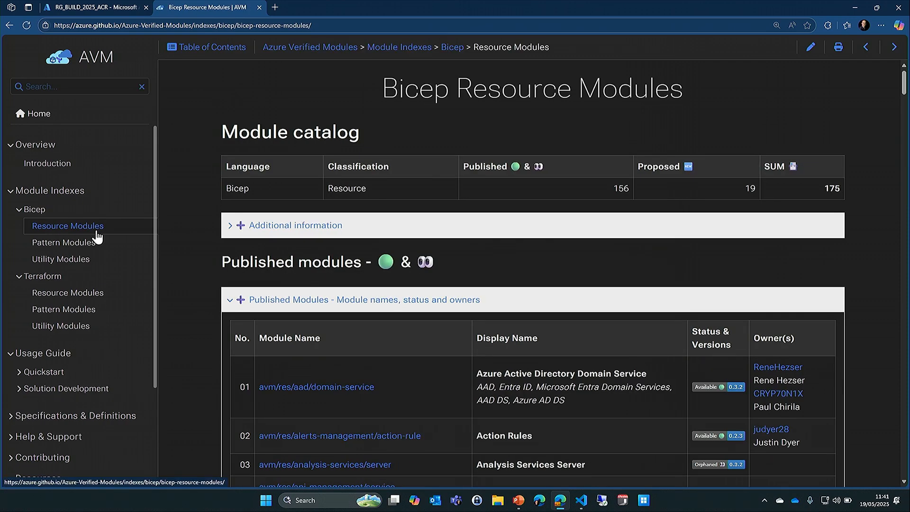
mouse_move(524, 359)
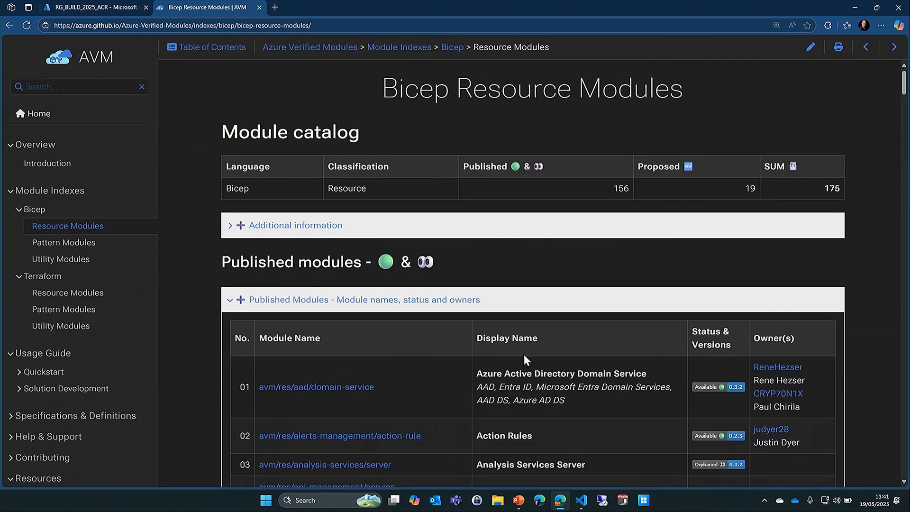
scroll(down, 3)
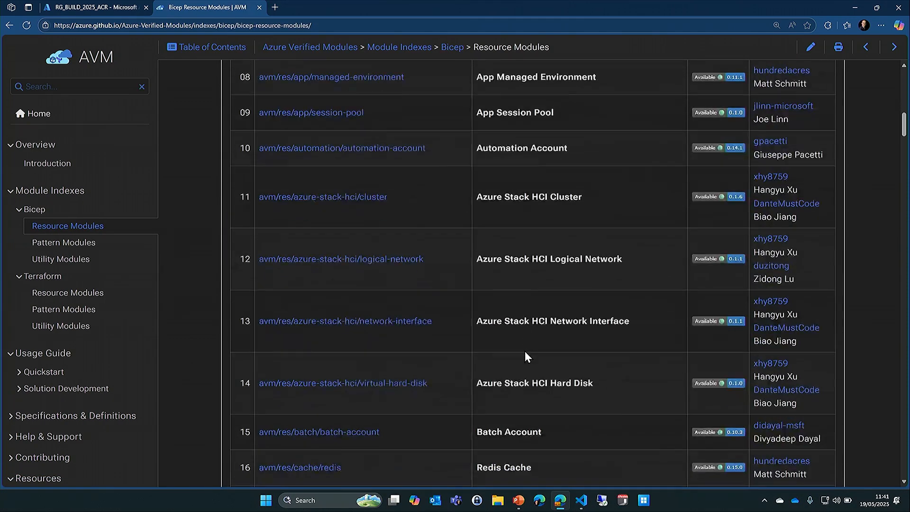
scroll(down, 3)
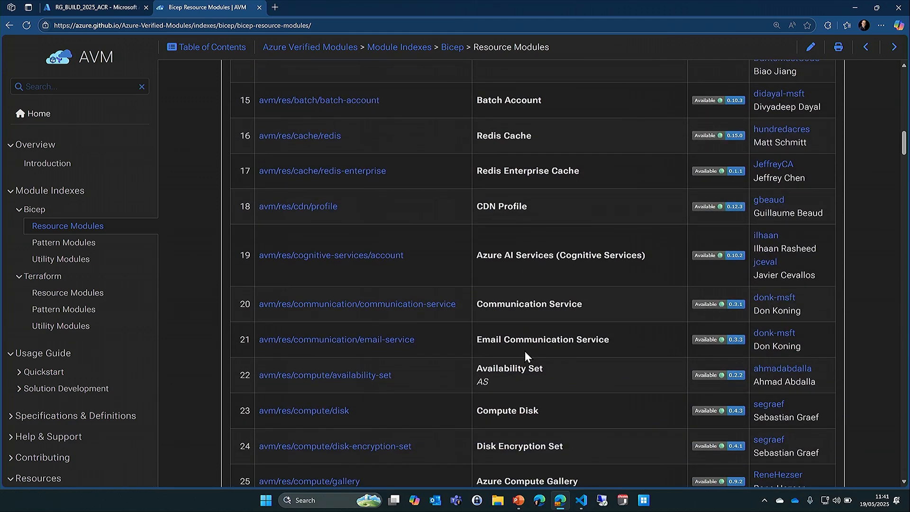
scroll(down, 3)
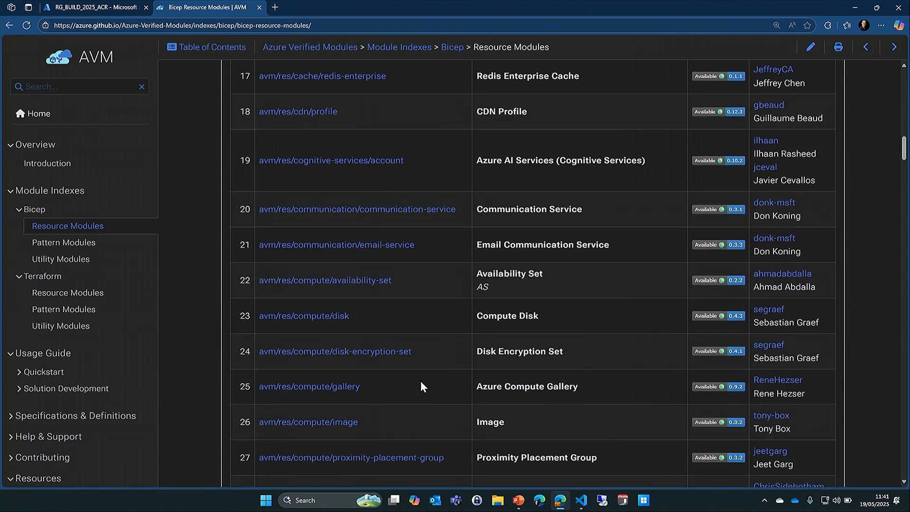
click(309, 386)
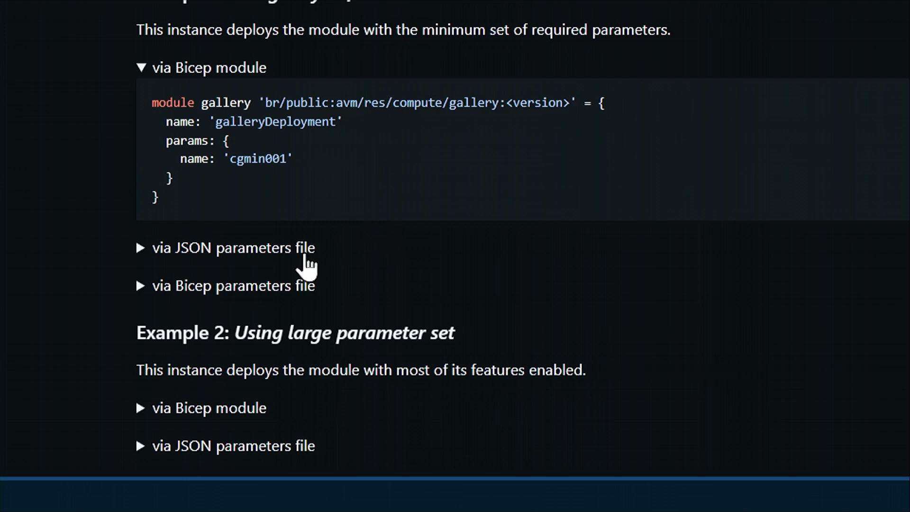
click(231, 248)
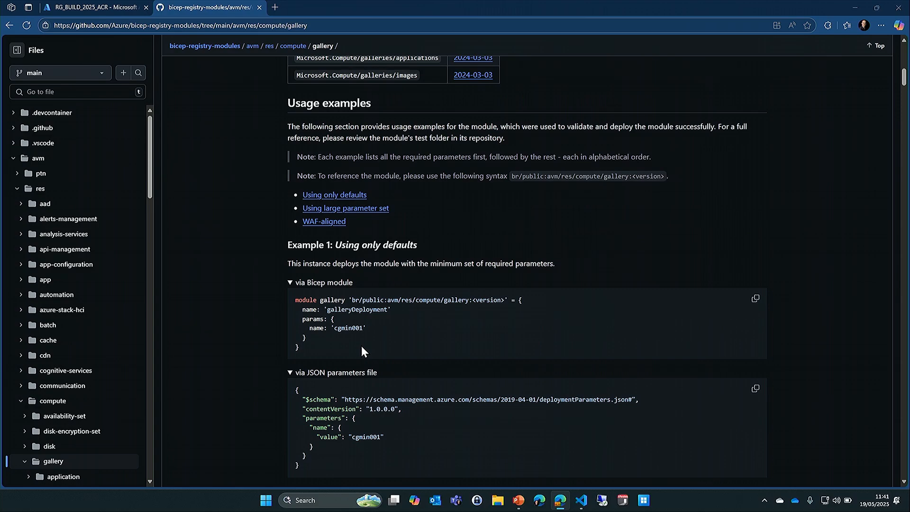
click(580, 500)
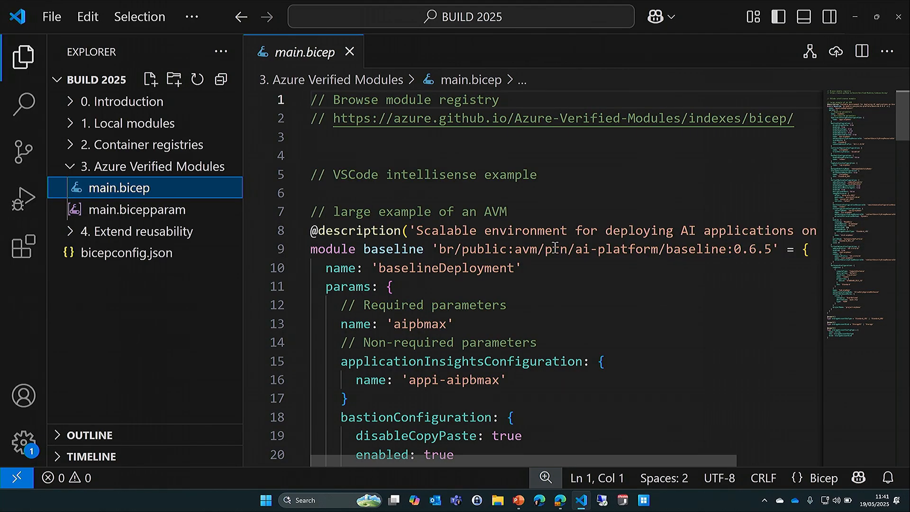
- Zoom in on the widened AI platform baseline module code, then return to the gallery page
click(23, 56)
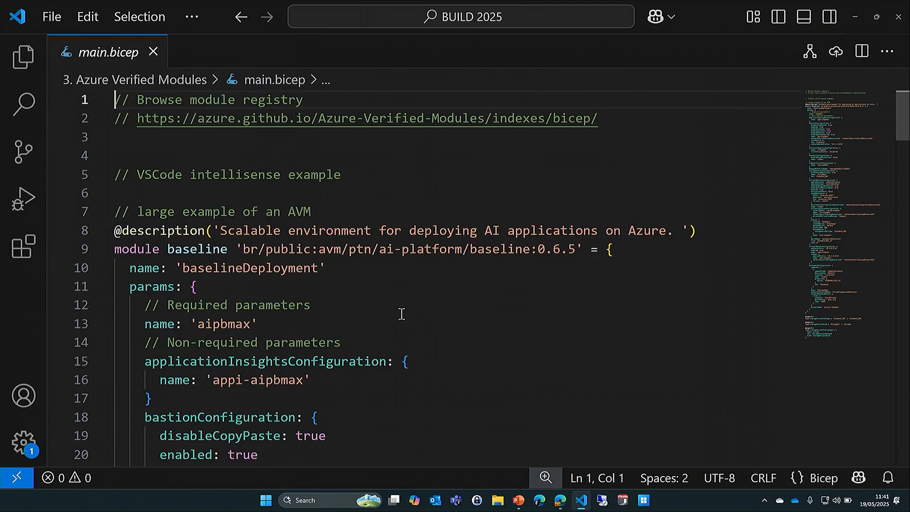
key(ctrl+=)
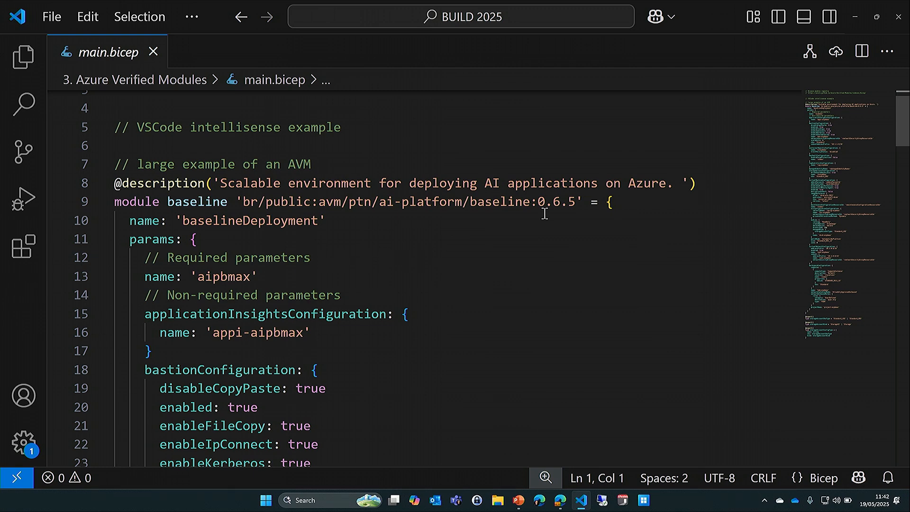
key(alt+tab)
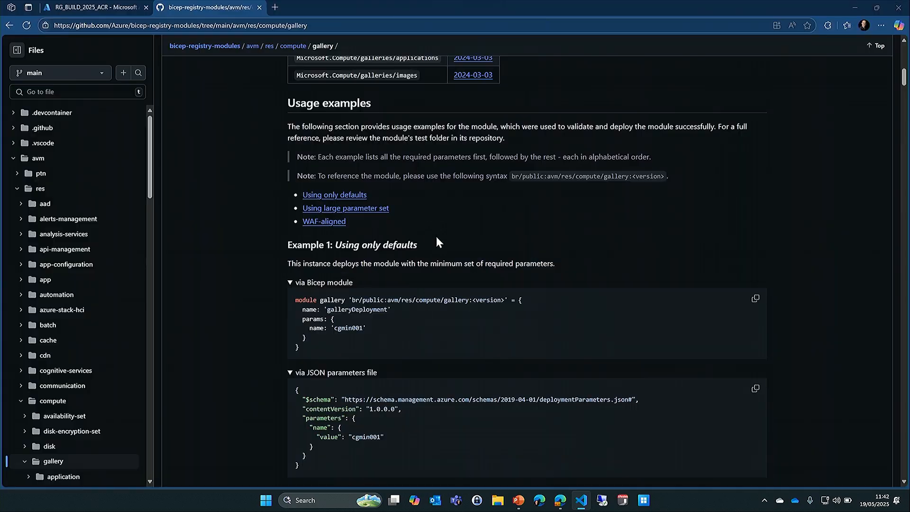
- Back in the editor, show the folder tree and expand '4. Extend reusability'
click(580, 500)
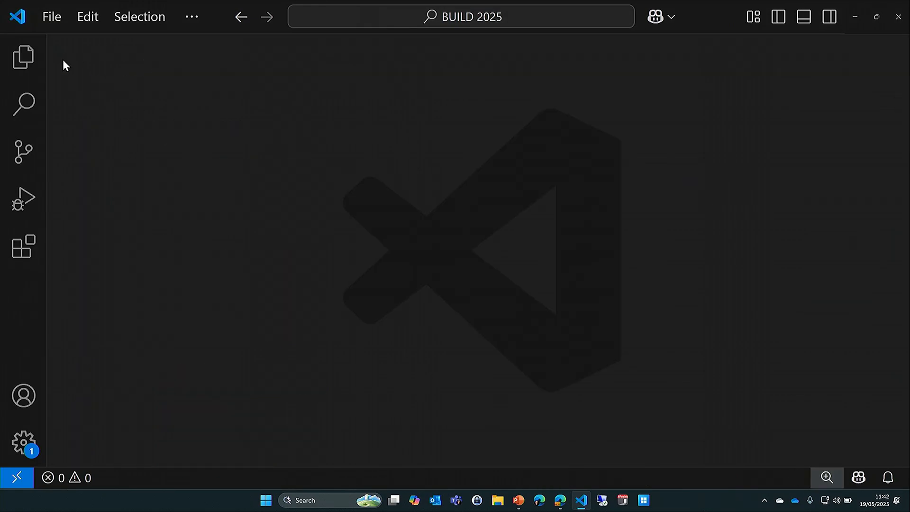
click(23, 57)
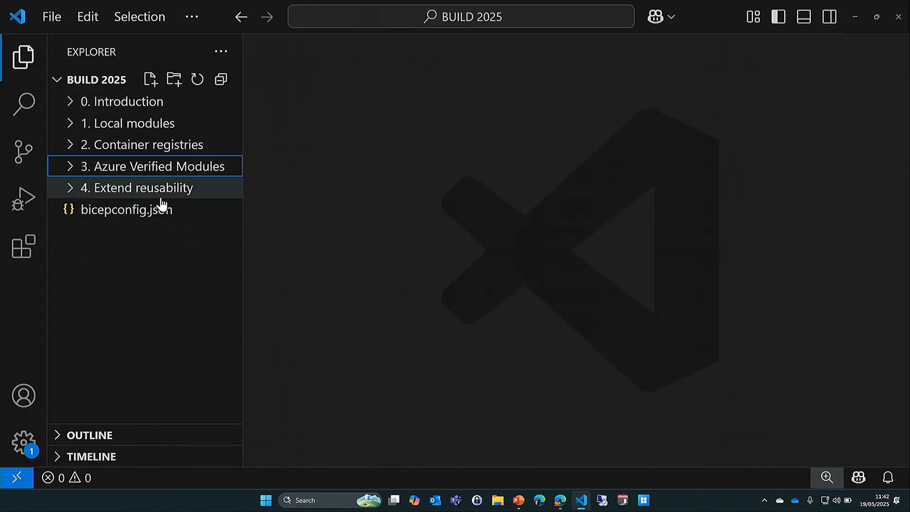
mouse_move(140, 188)
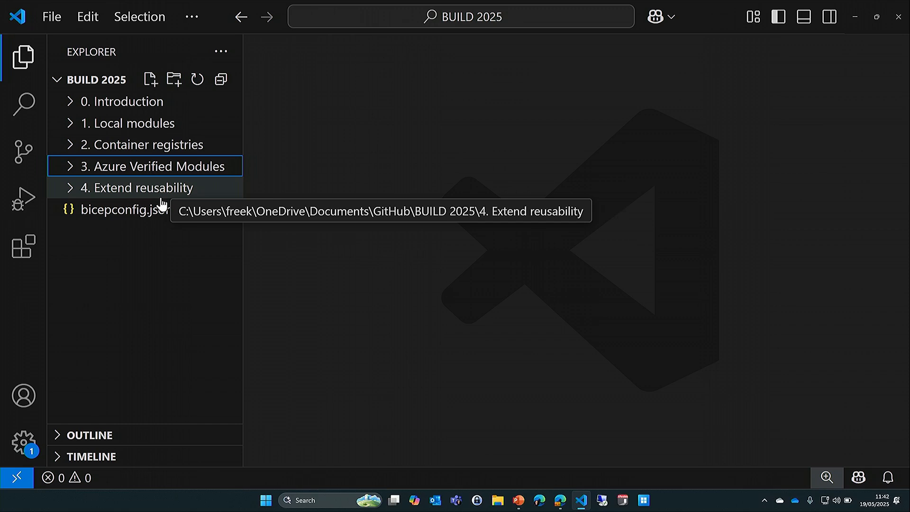
click(140, 187)
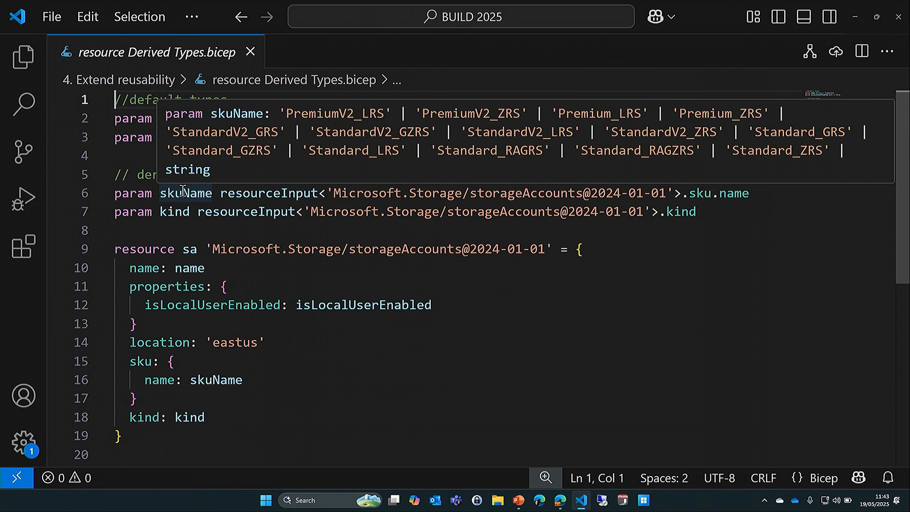
mouse_move(183, 212)
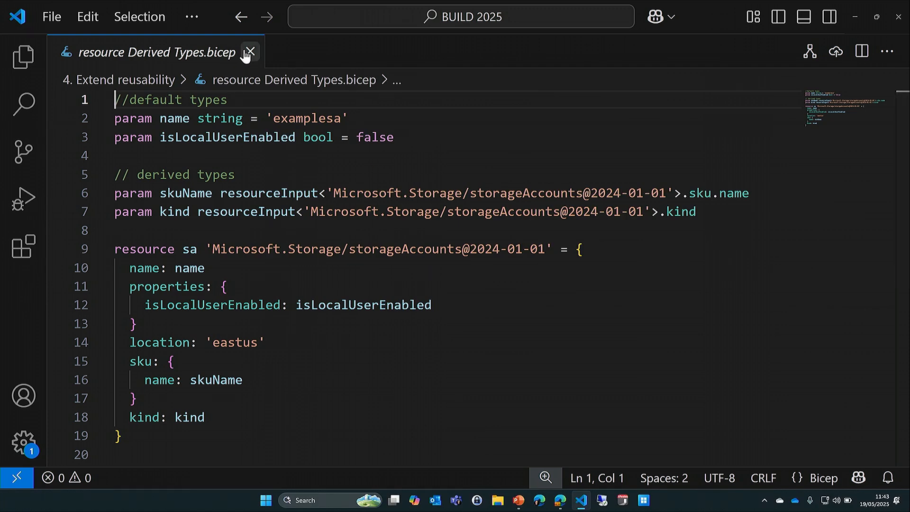
- Close the derived types file and highlight the exported types and function in types and function export.bicep
click(250, 52)
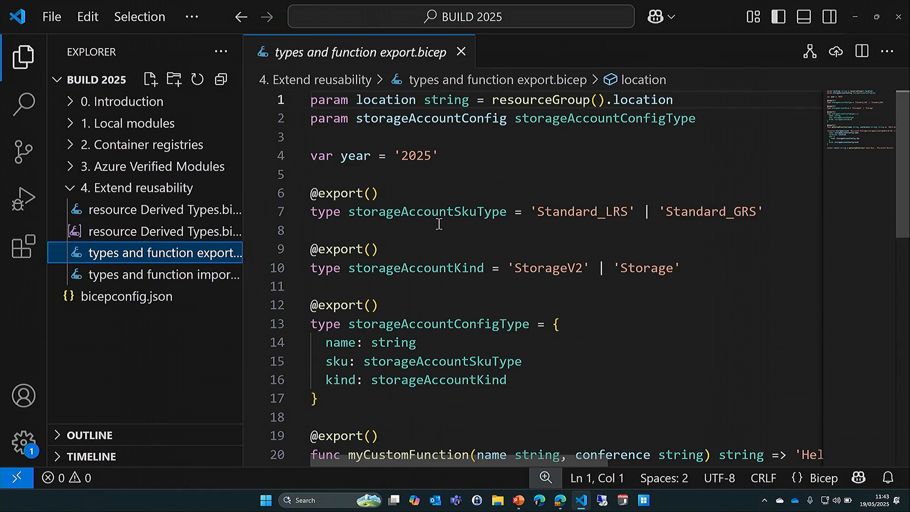
mouse_move(48, 47)
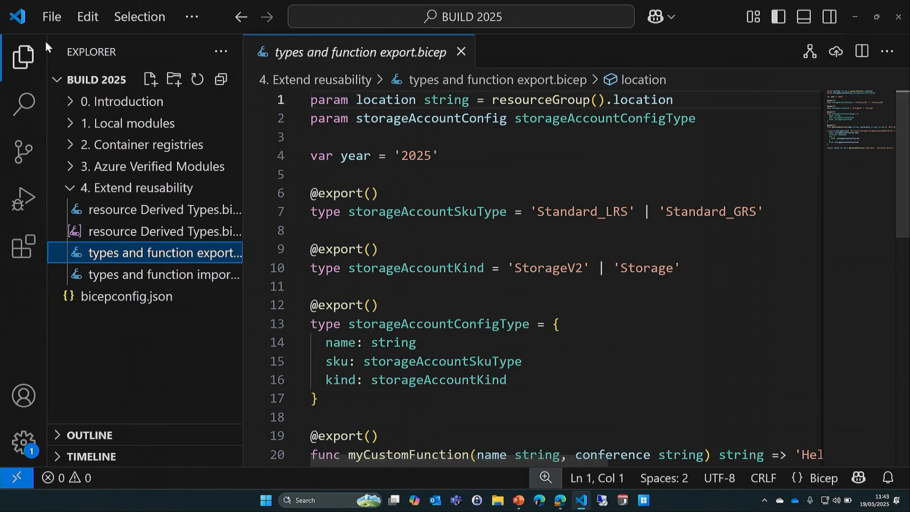
click(23, 57)
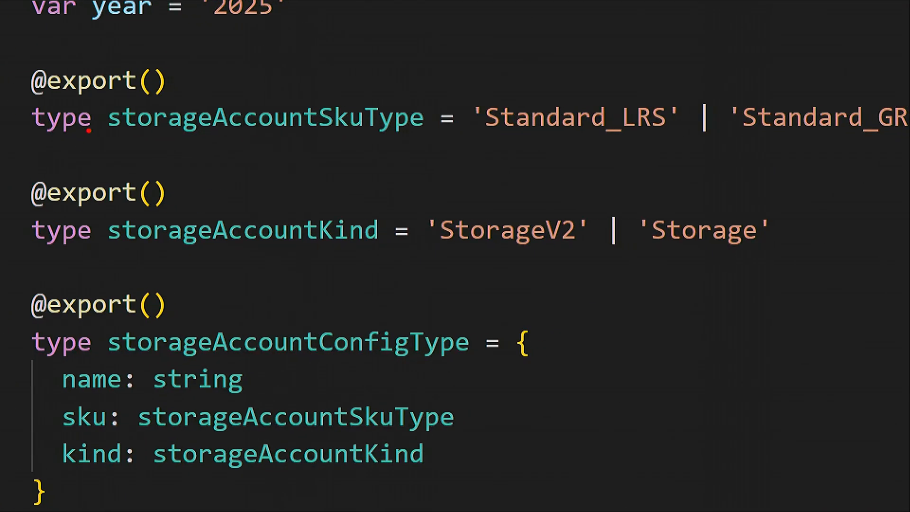
drag(188, 144, 328, 151)
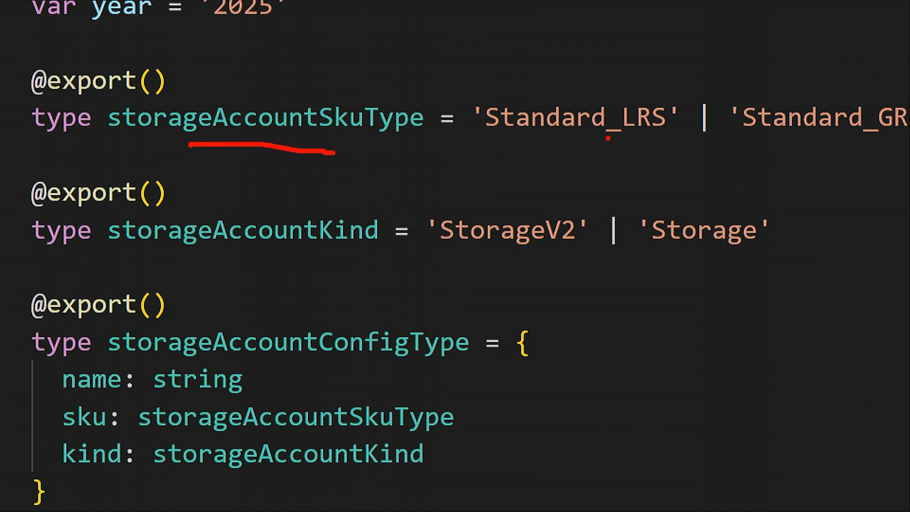
drag(555, 143, 603, 143)
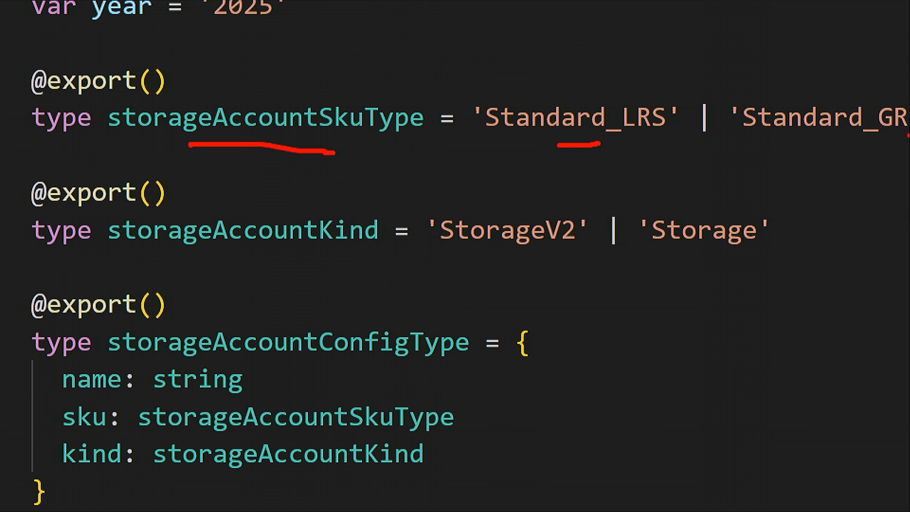
drag(824, 141, 876, 139)
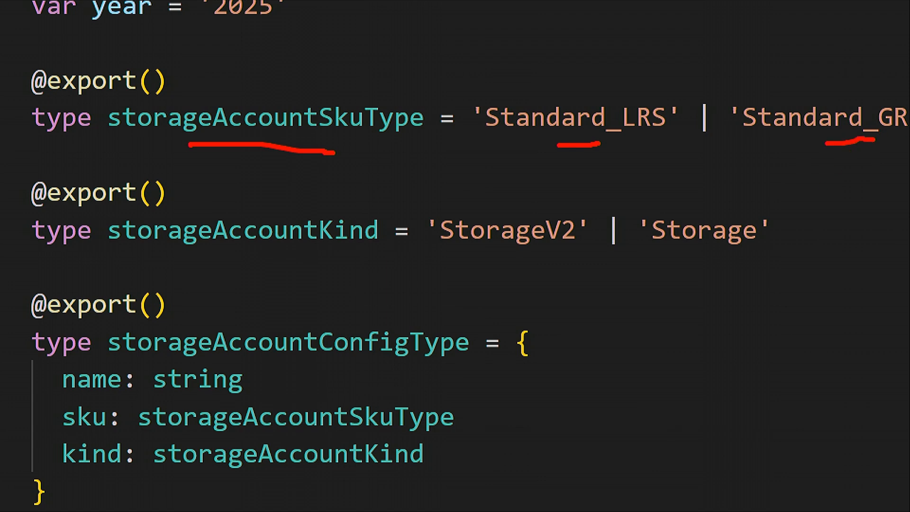
drag(189, 253, 255, 252)
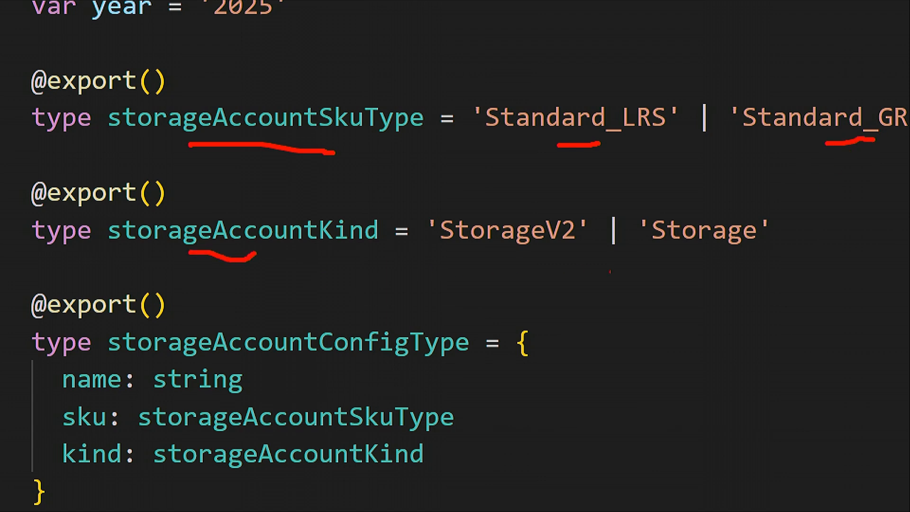
drag(481, 255, 726, 255)
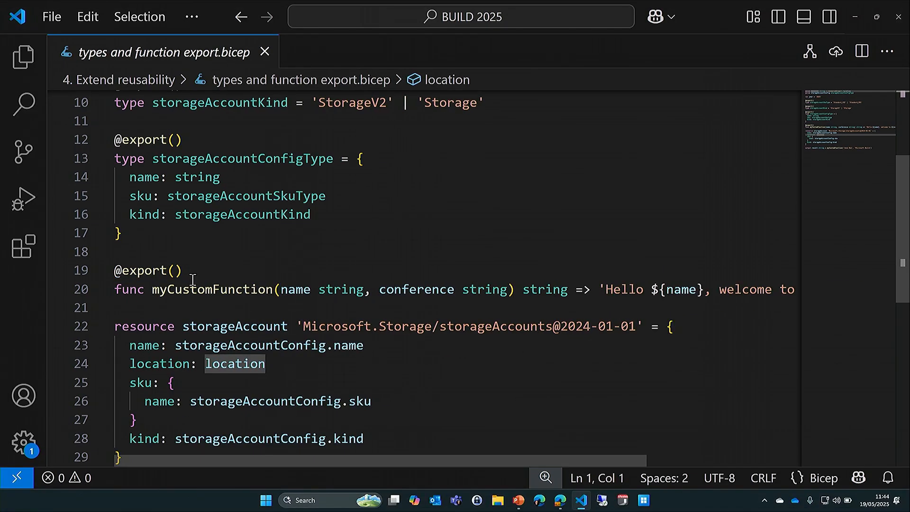
- Close the export file and open types and function import.bicep from the Explorer
click(265, 52)
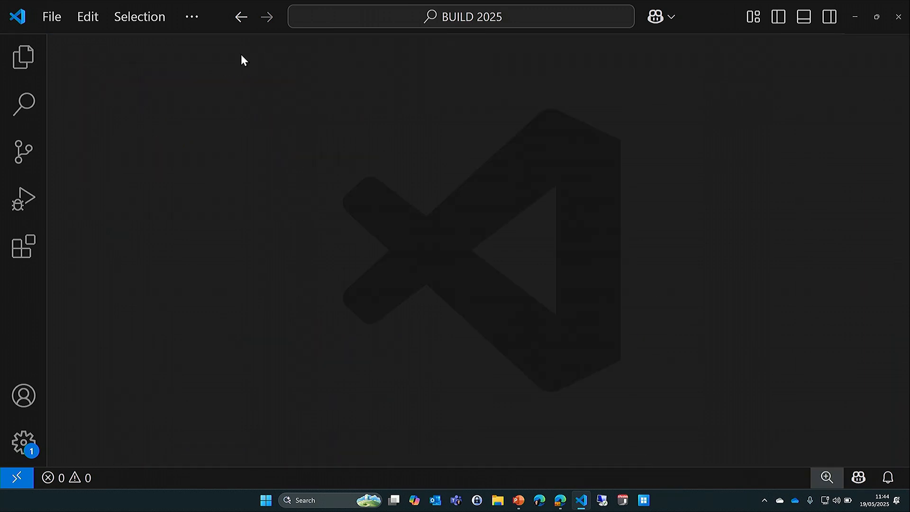
click(23, 57)
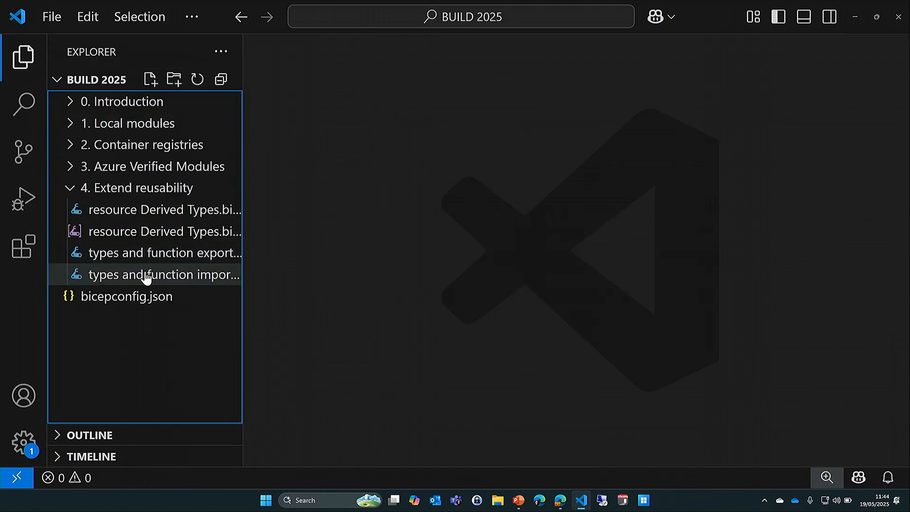
double_click(163, 274)
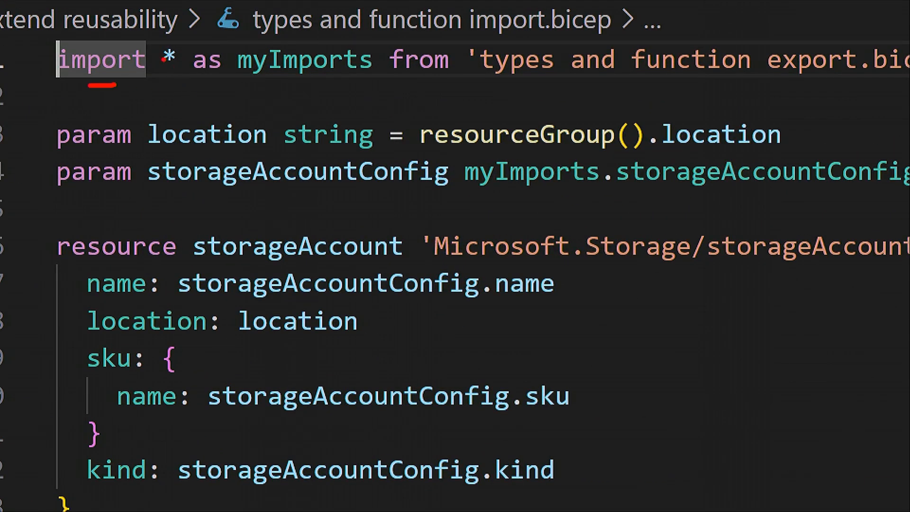
- Review the myImports import statement and output, then switch to the presentation slides
click(170, 59)
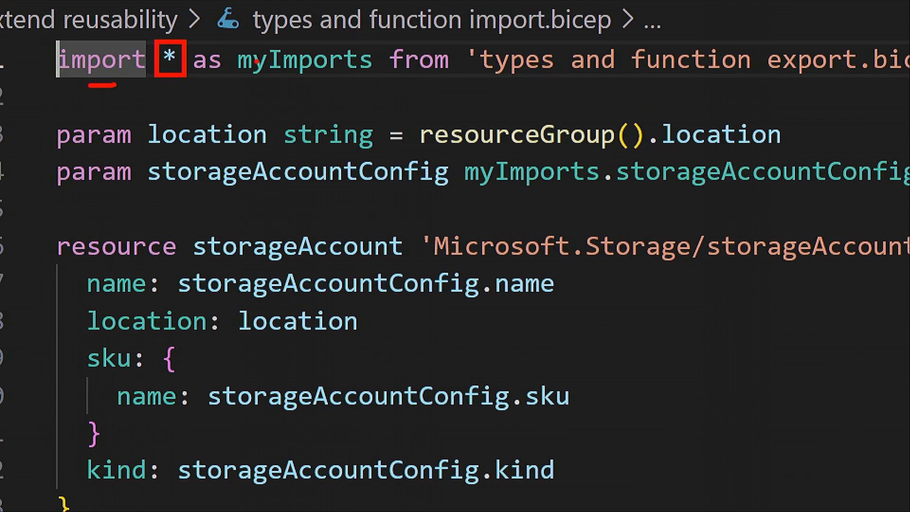
double_click(305, 59)
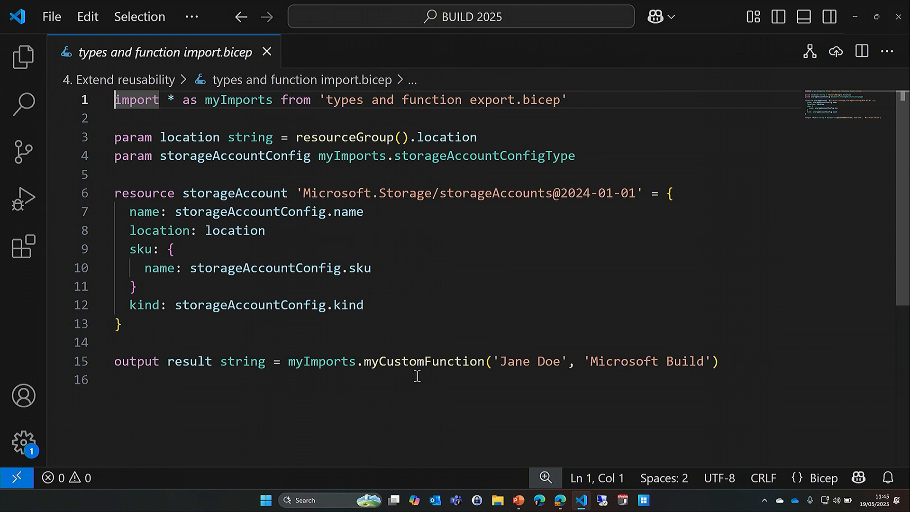
mouse_move(423, 222)
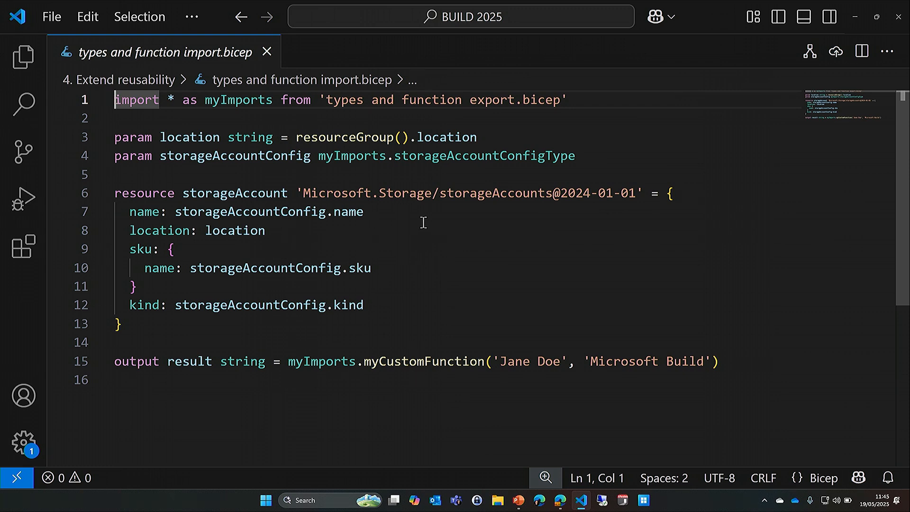
mouse_move(610, 311)
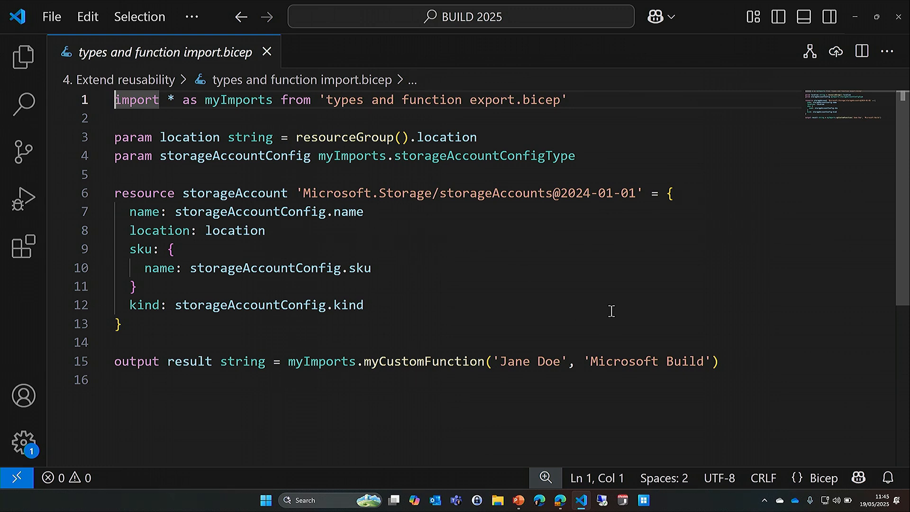
key(alt+tab)
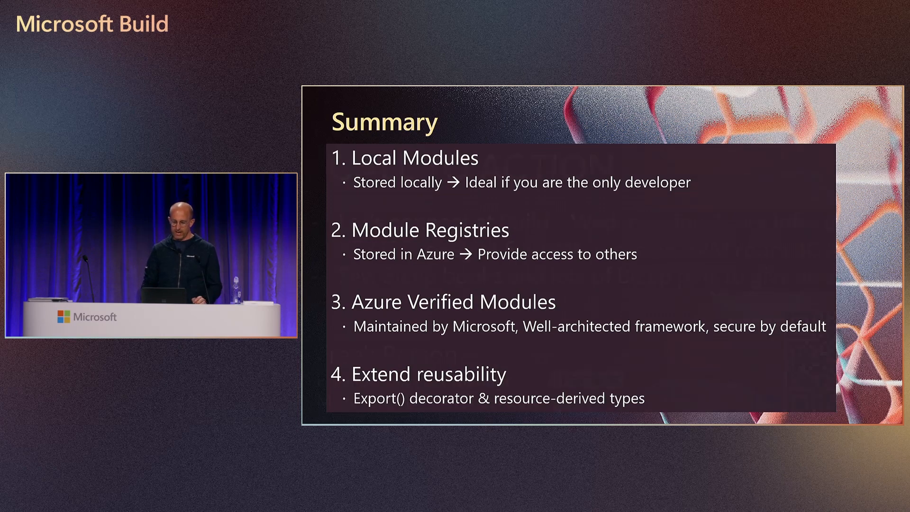
- Advance from the Summary slide to the Call to Action slide
key(right)
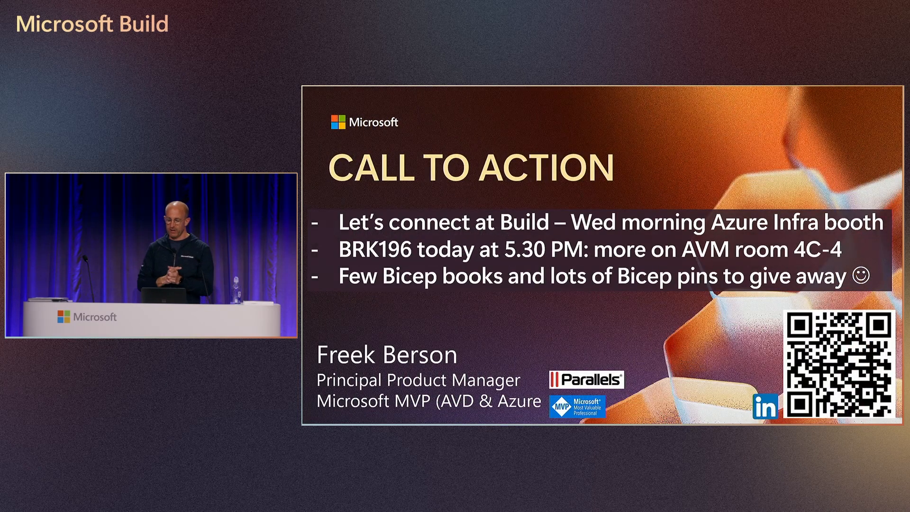